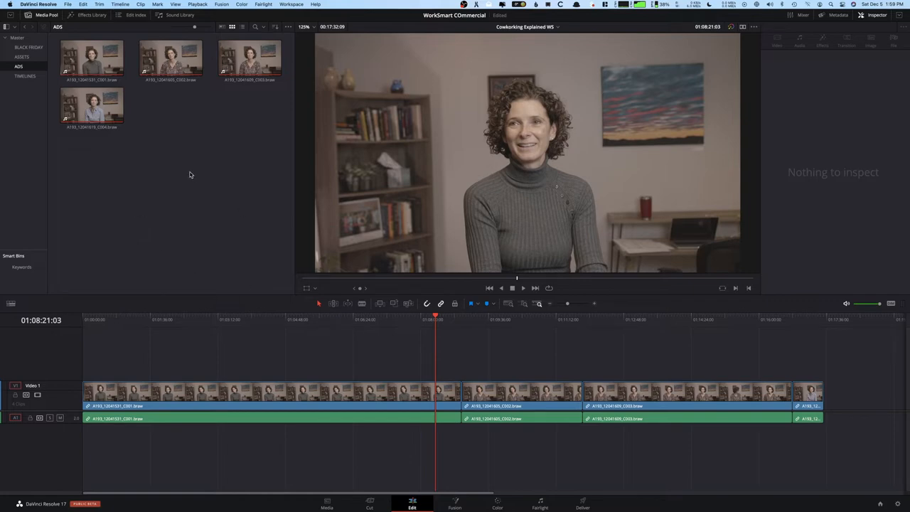
mouse_move(177, 182)
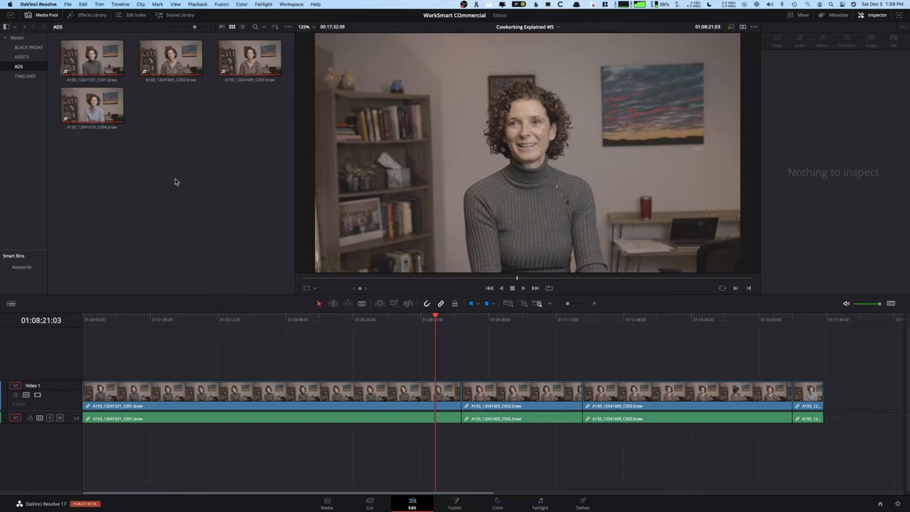
mouse_move(239, 347)
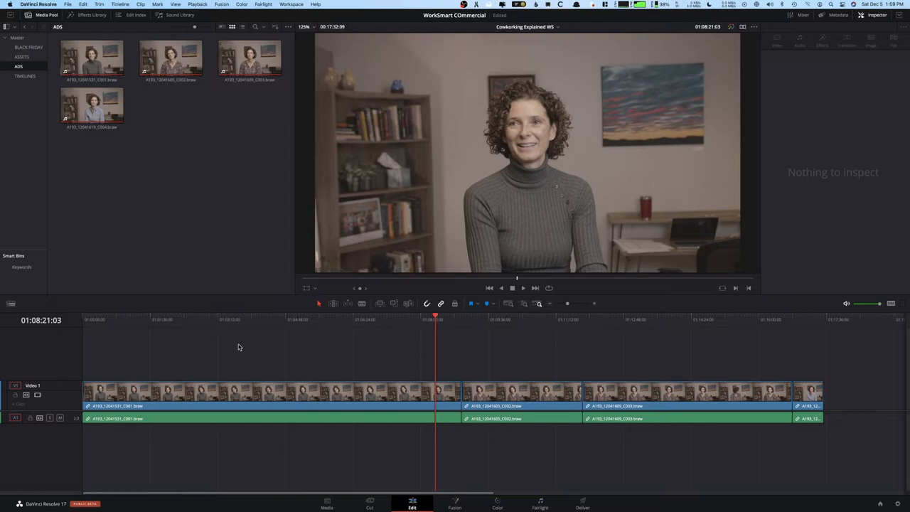
mouse_move(219, 100)
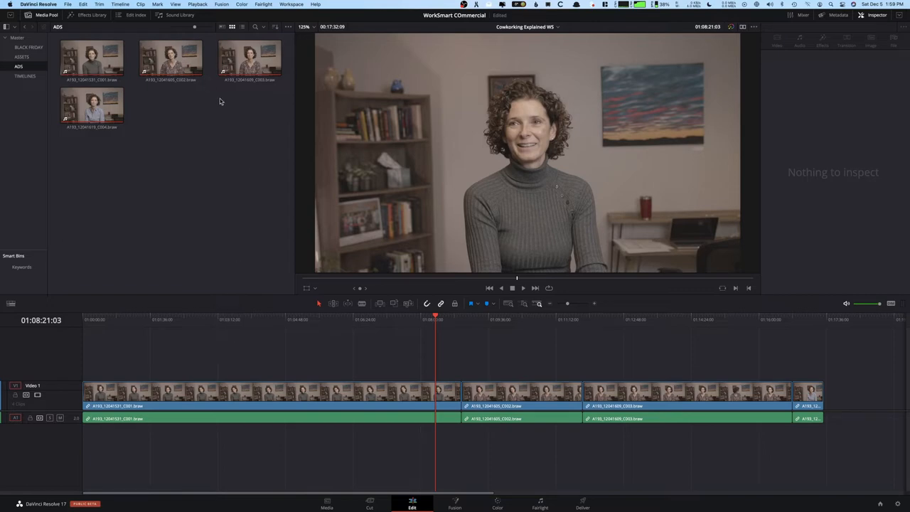
Check proxy playback in the Playback menu, then reach Optimized Media and Render Cache in Project Settings.
left_click(198, 4)
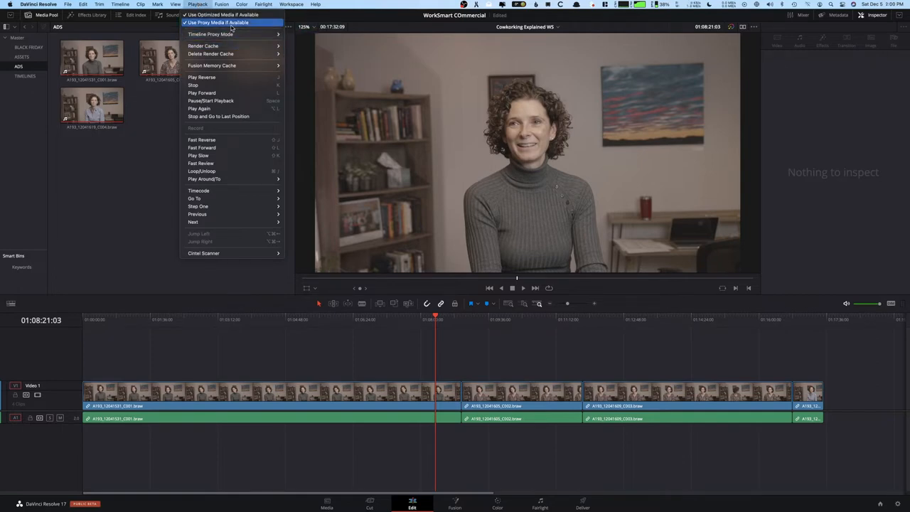
mouse_move(210, 34)
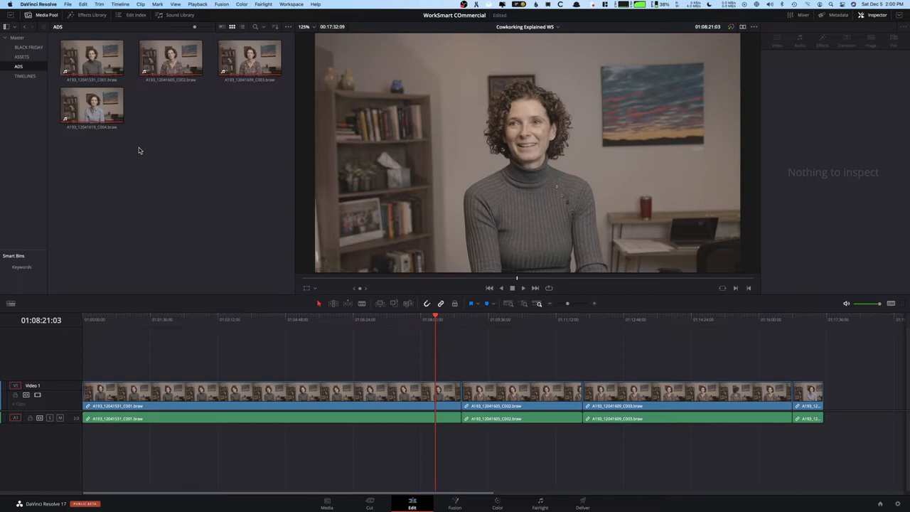
mouse_move(162, 147)
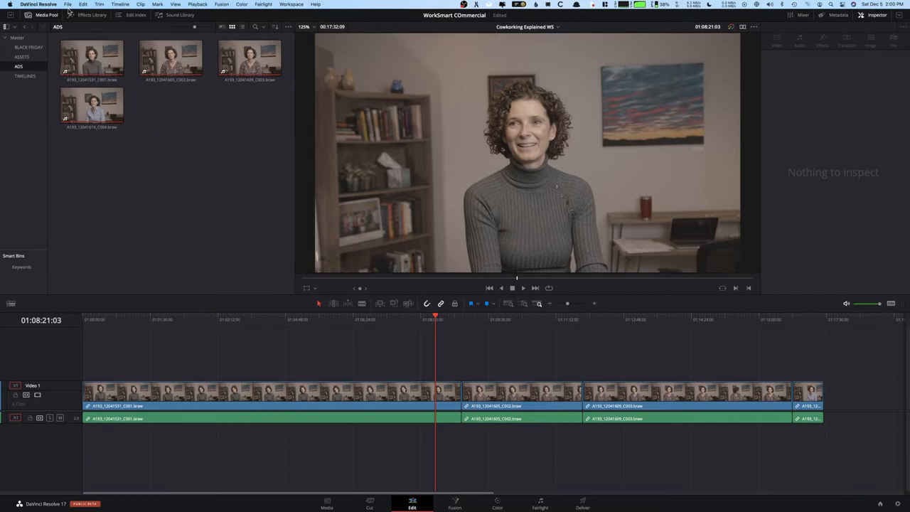
left_click(68, 4)
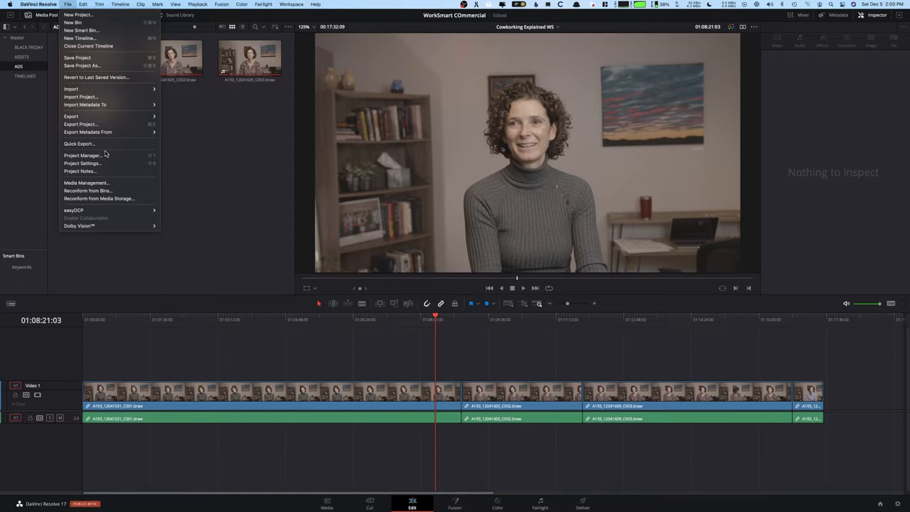
mouse_move(83, 162)
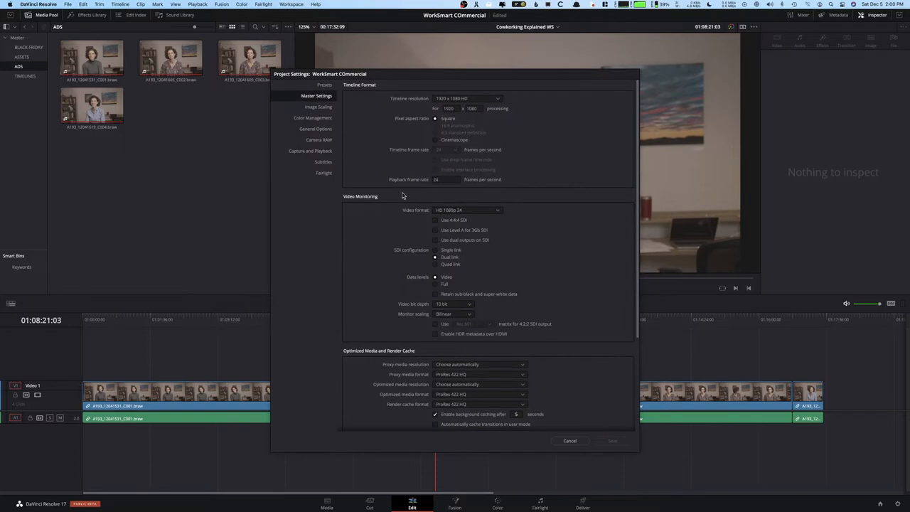
scroll("down", 3)
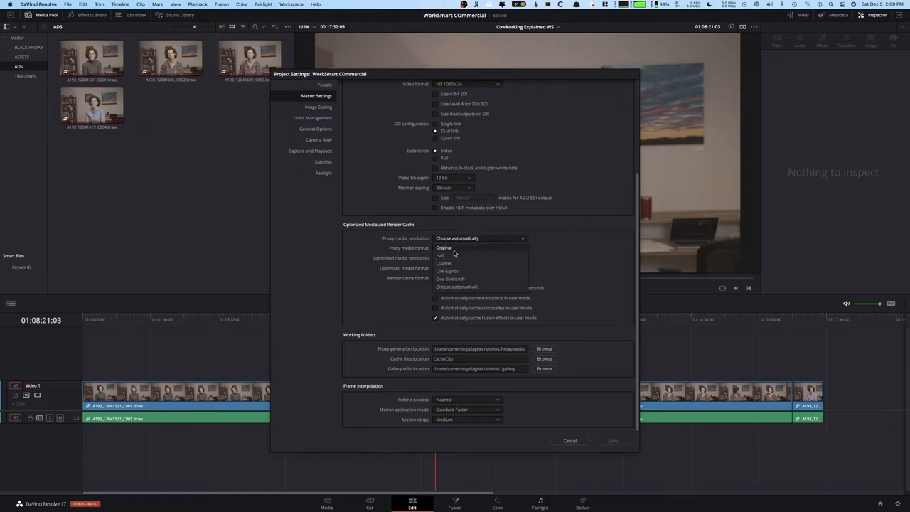
Set proxy media resolution to Half and format to ProRes 422 Proxy.
left_click(444, 263)
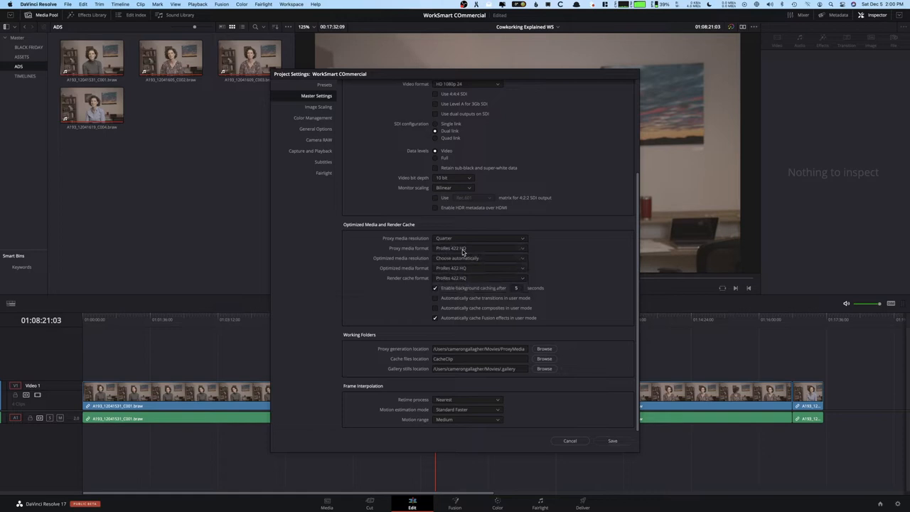
left_click(481, 248)
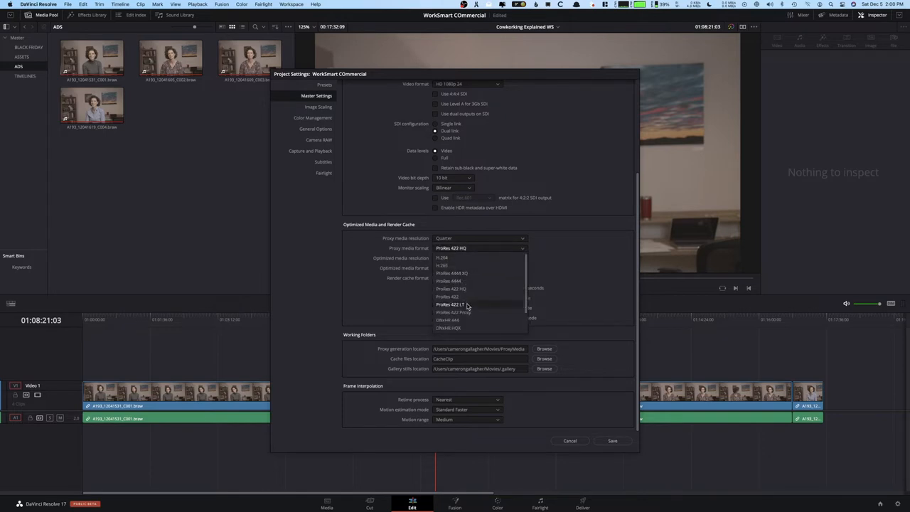
left_click(481, 239)
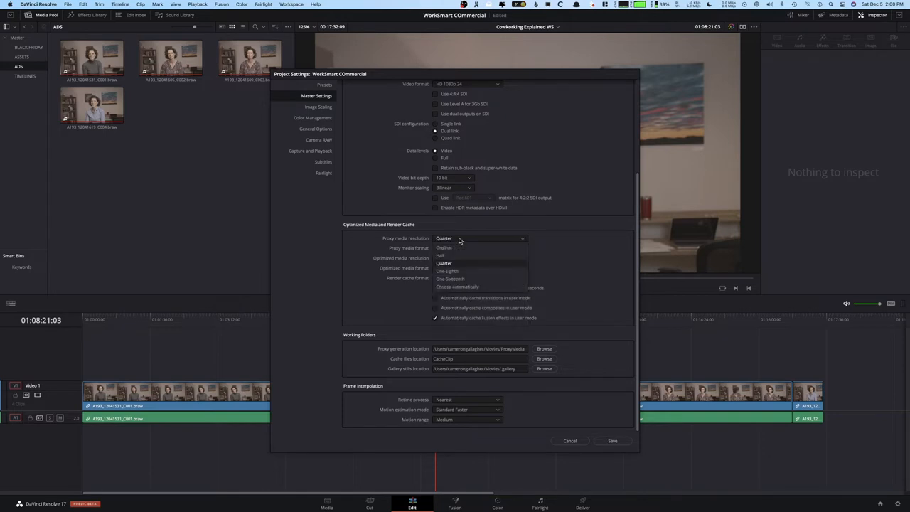
left_click(441, 256)
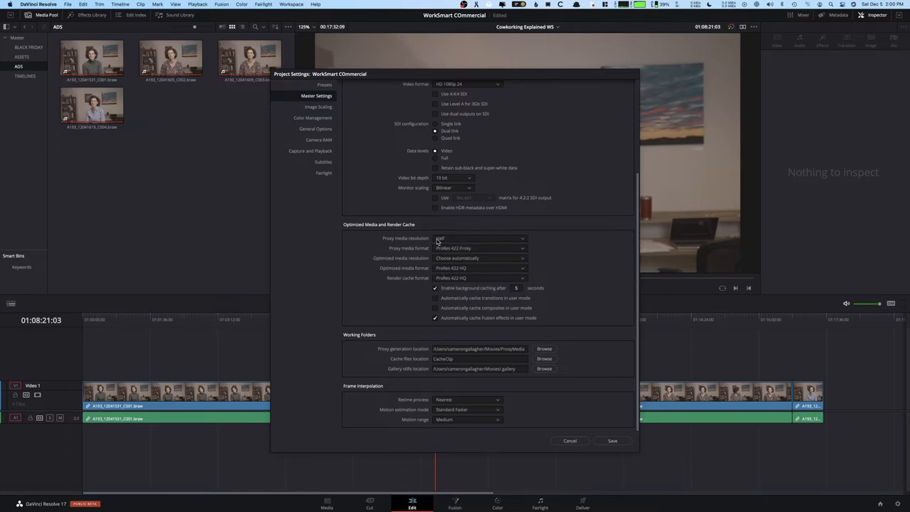
mouse_move(444, 233)
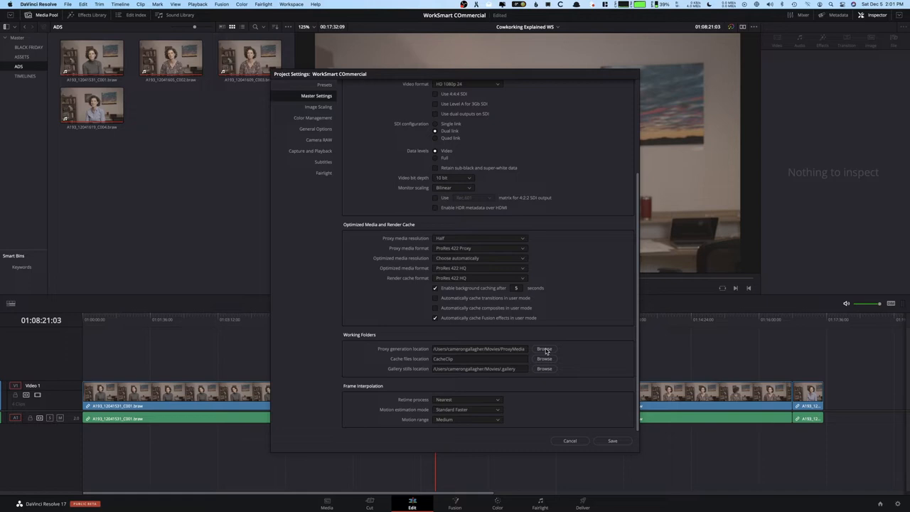
Set the proxy generation location to a new 'PROXI' folder inside 02_Project Files/04_Resolve.
left_click(544, 349)
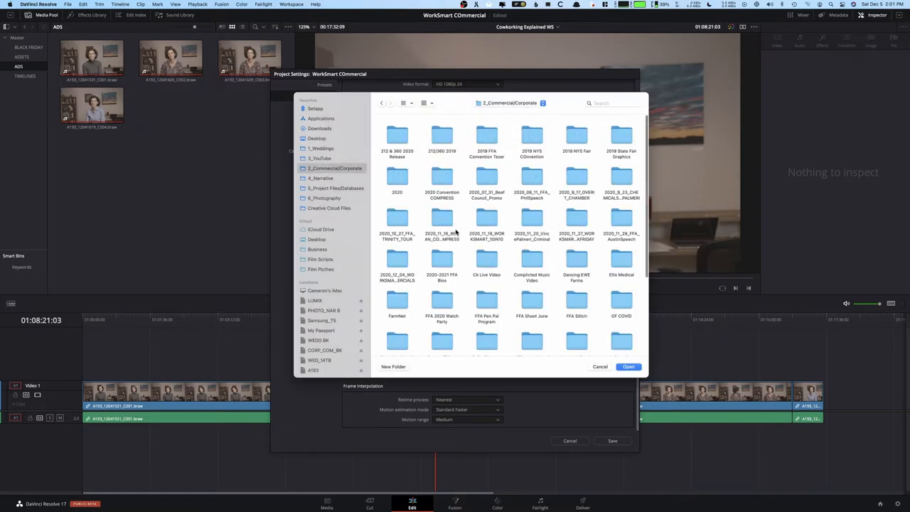
mouse_move(381, 264)
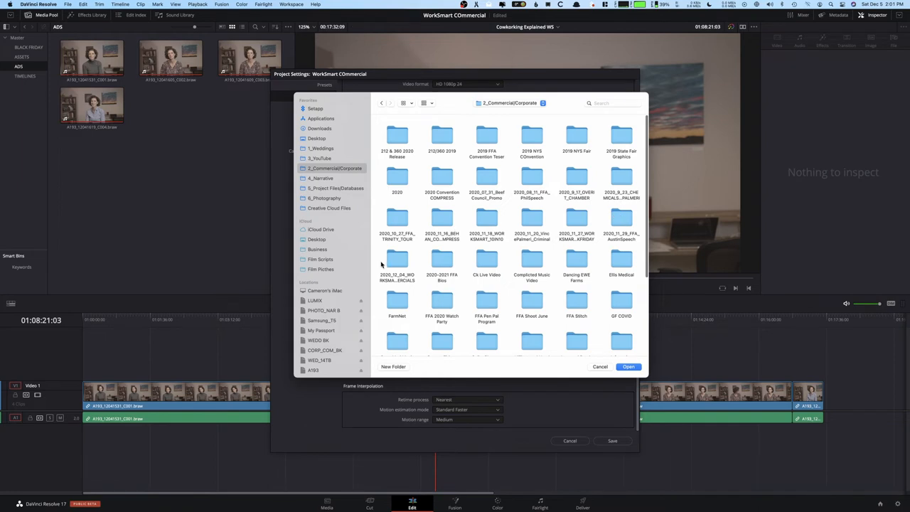
double_click(397, 258)
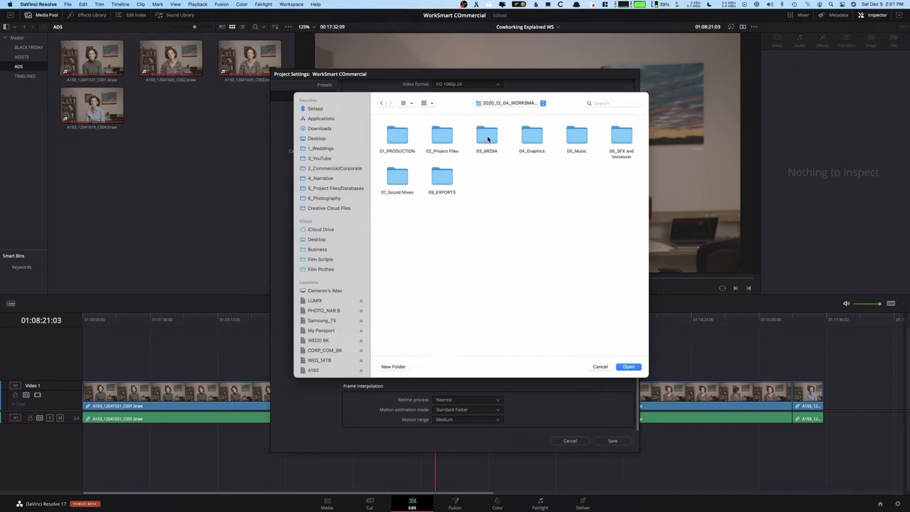
double_click(441, 136)
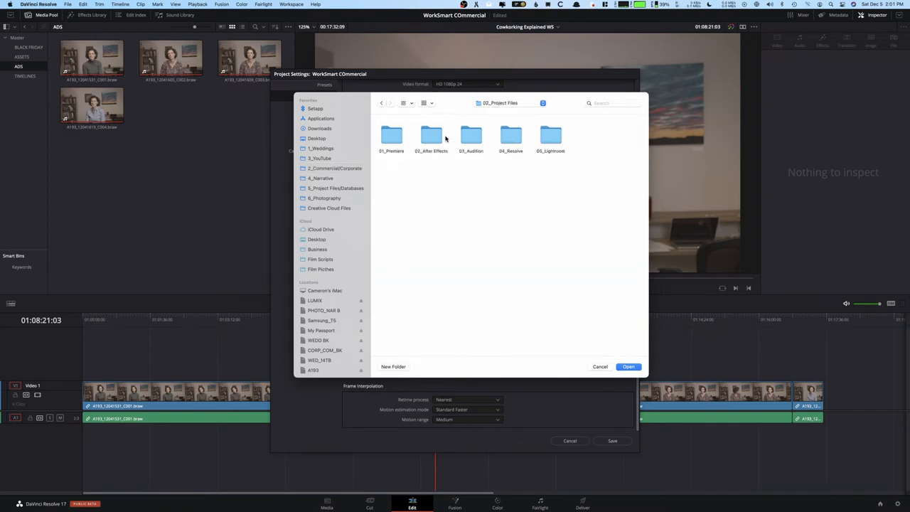
mouse_move(523, 140)
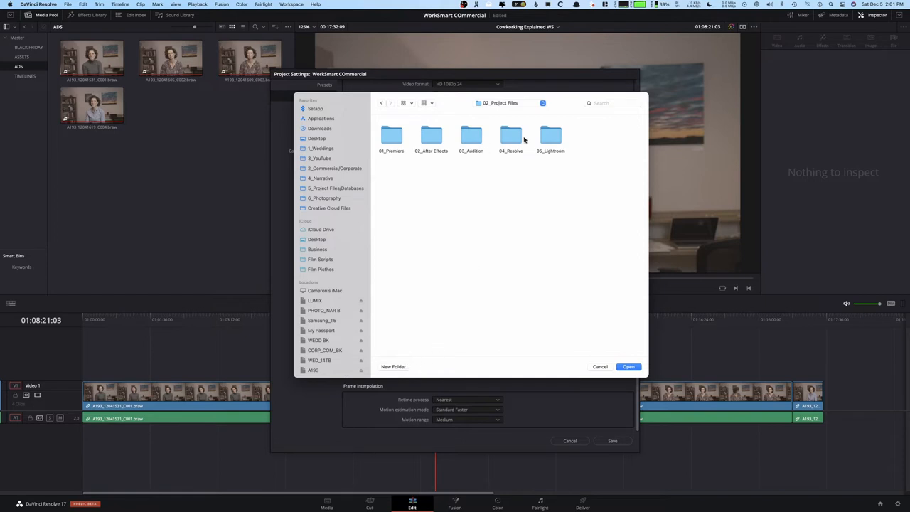
left_click(392, 366)
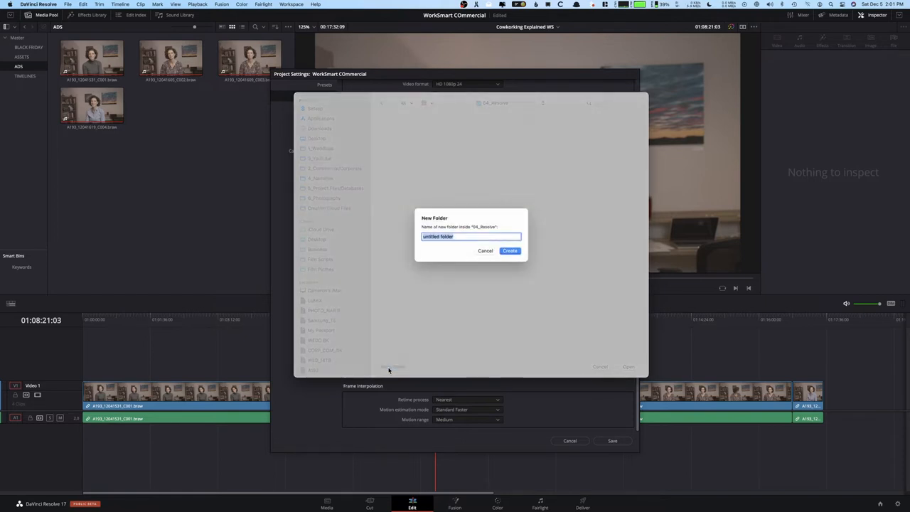
type("PROXI")
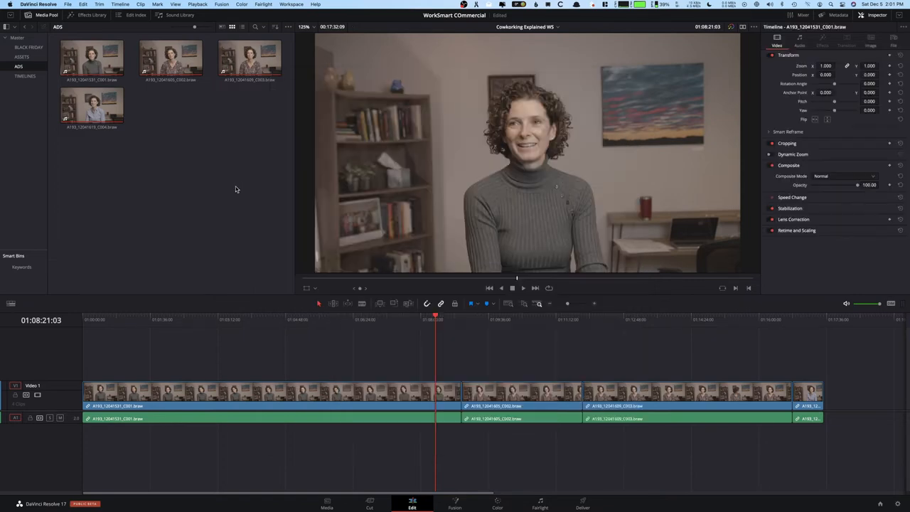
Generate proxy media for the selected interview clips and wait for rendering to finish.
right_click(93, 57)
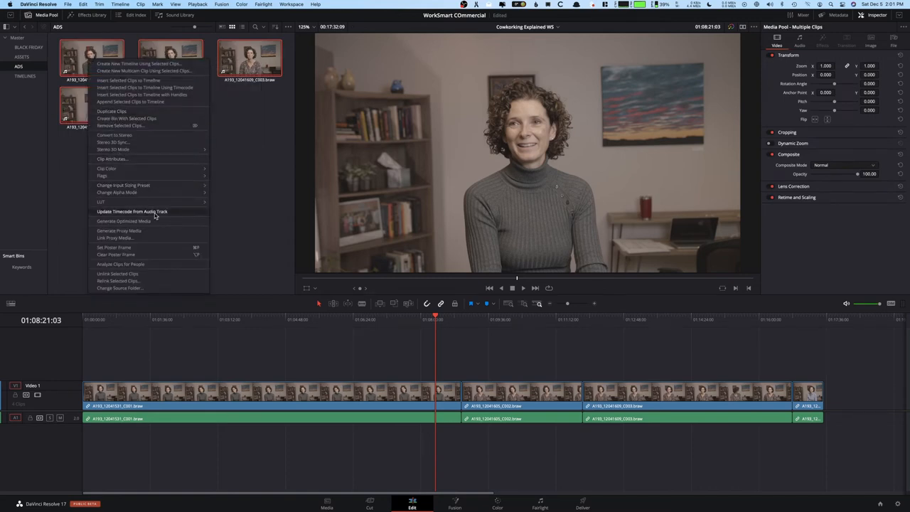
mouse_move(120, 230)
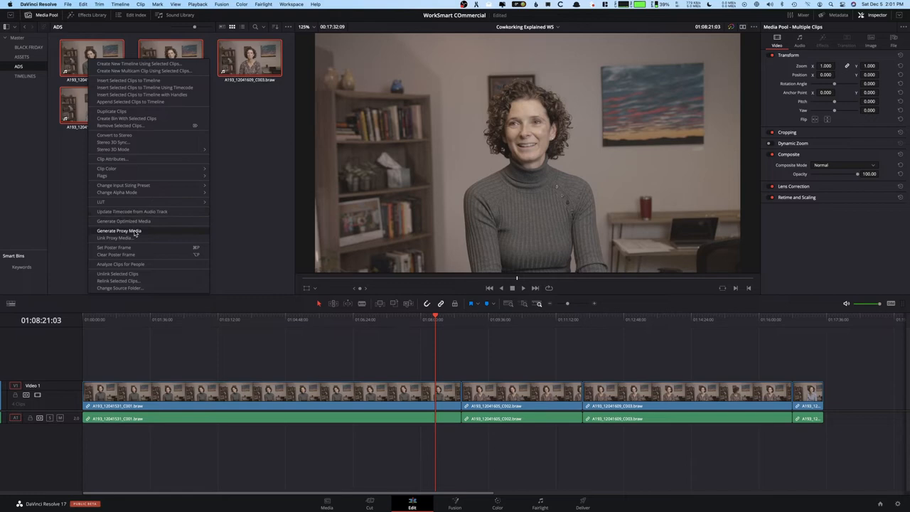
left_click(120, 230)
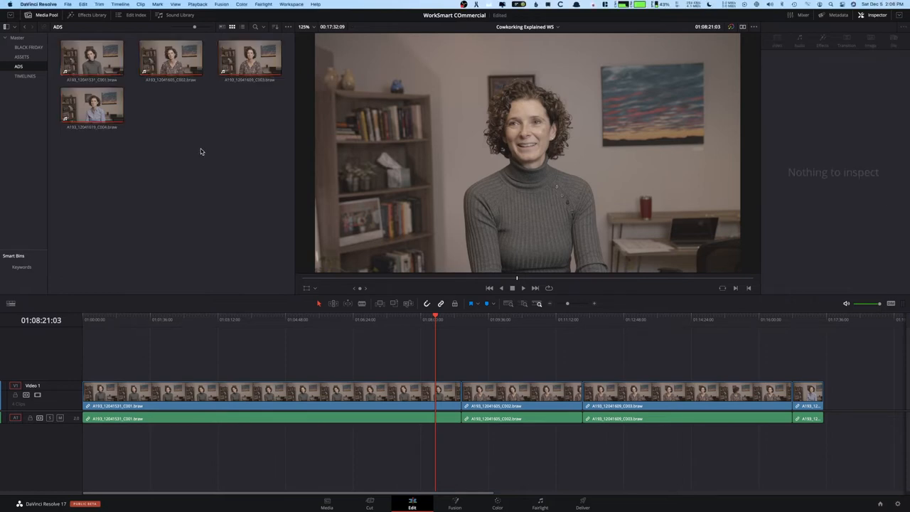
left_click(197, 4)
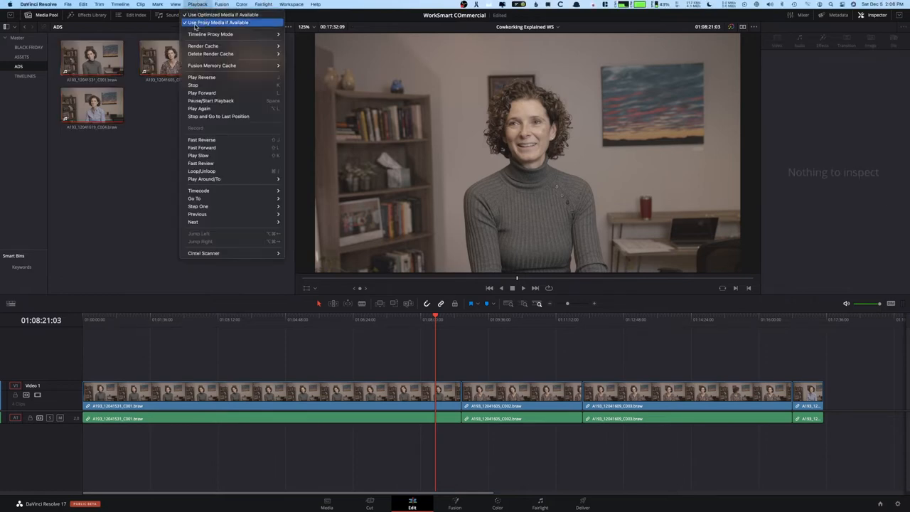
mouse_move(235, 34)
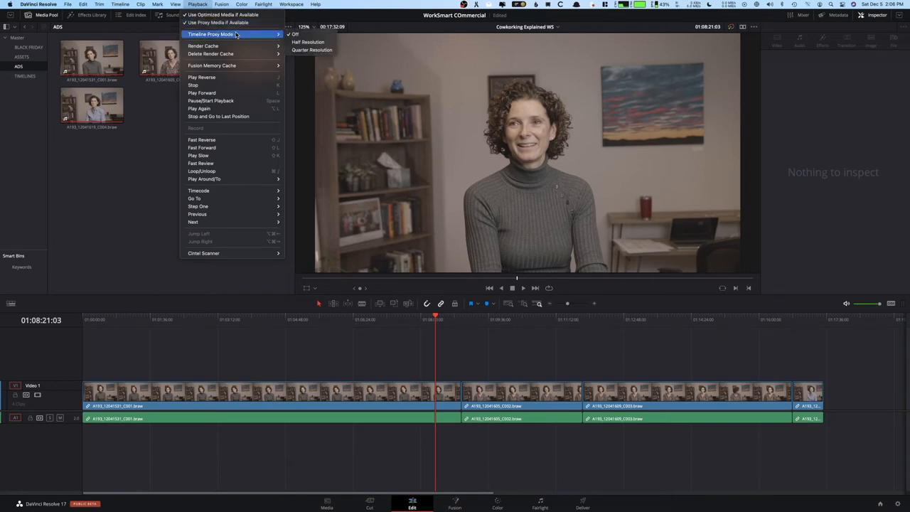
mouse_move(265, 34)
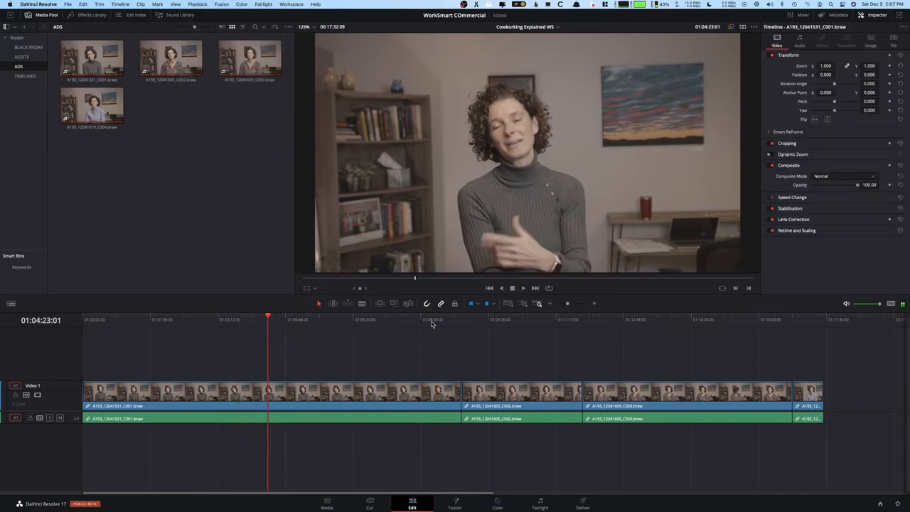
Move the playhead to about 01:04, then ahead to 01:06:50:19 to check proxy playback.
left_click(255, 315)
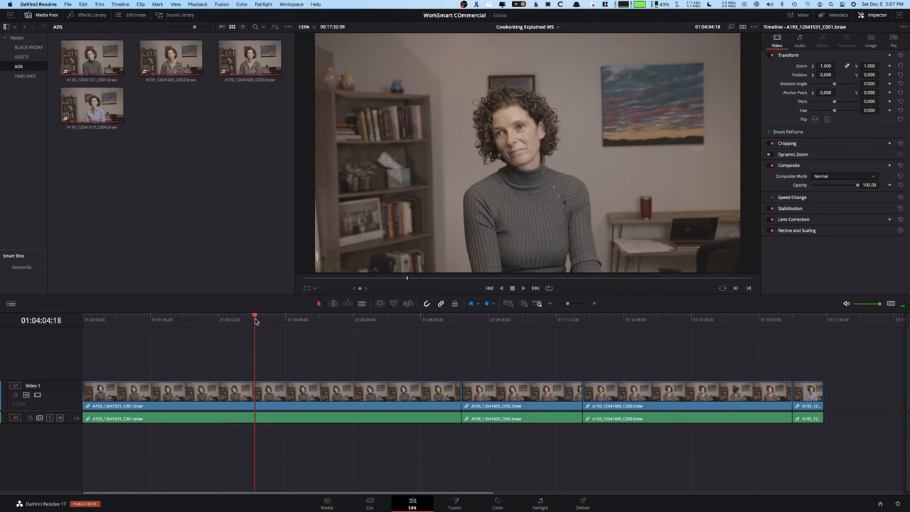
left_click(370, 316)
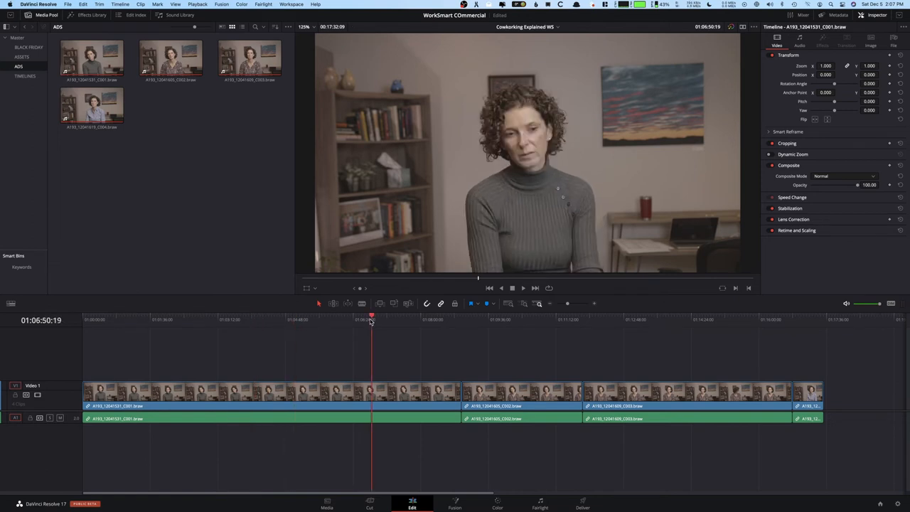
mouse_move(301, 299)
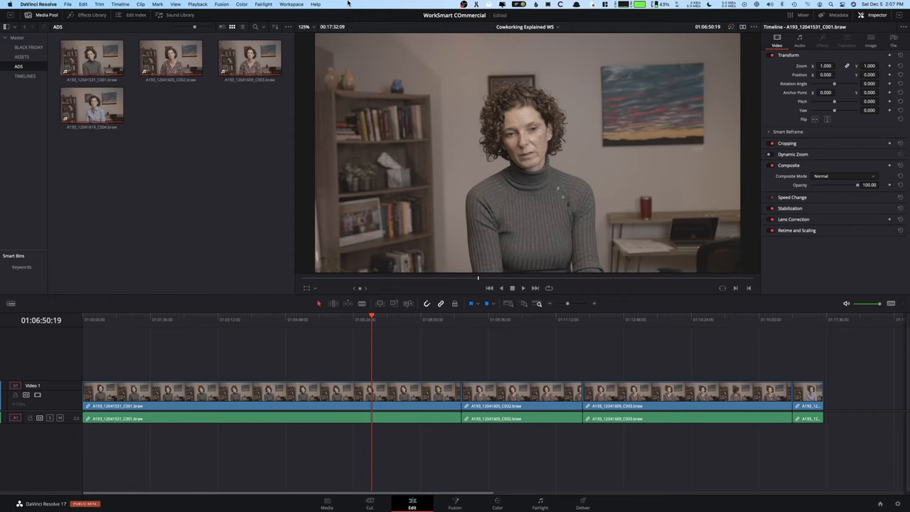
left_click(198, 5)
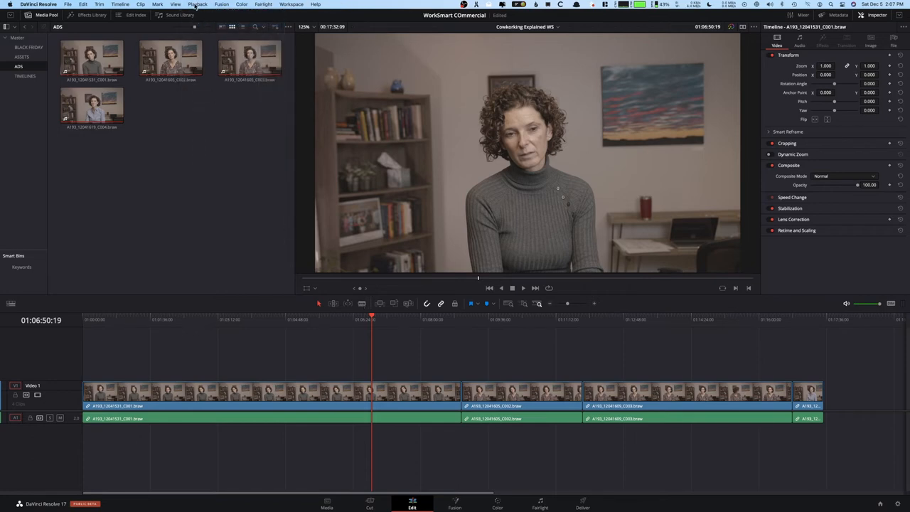
mouse_move(196, 117)
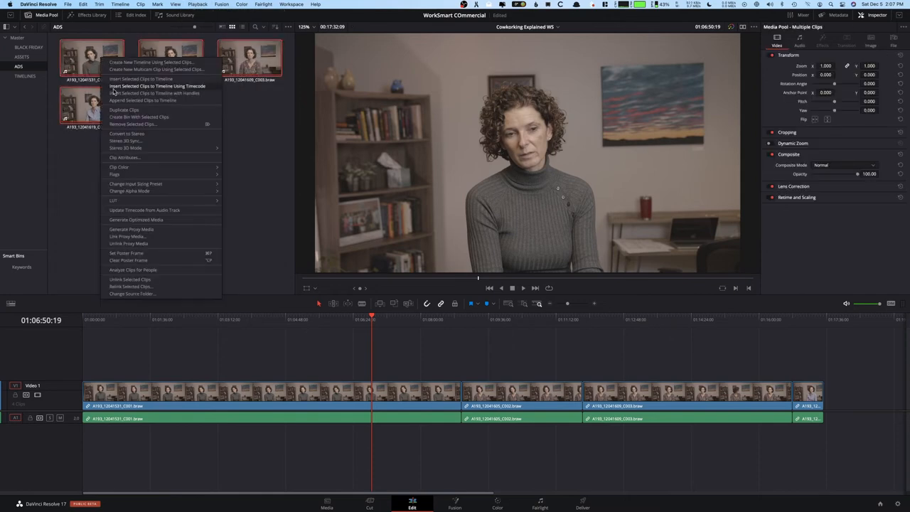
mouse_move(156, 86)
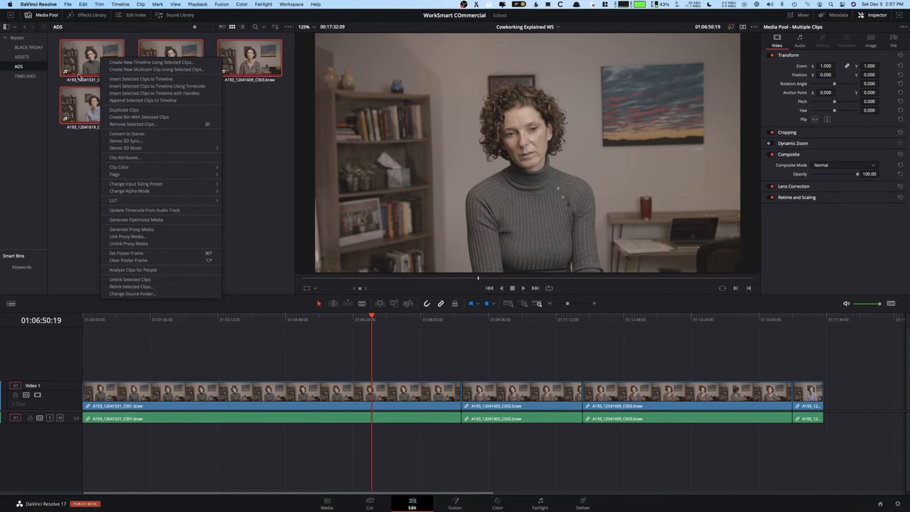
mouse_move(128, 236)
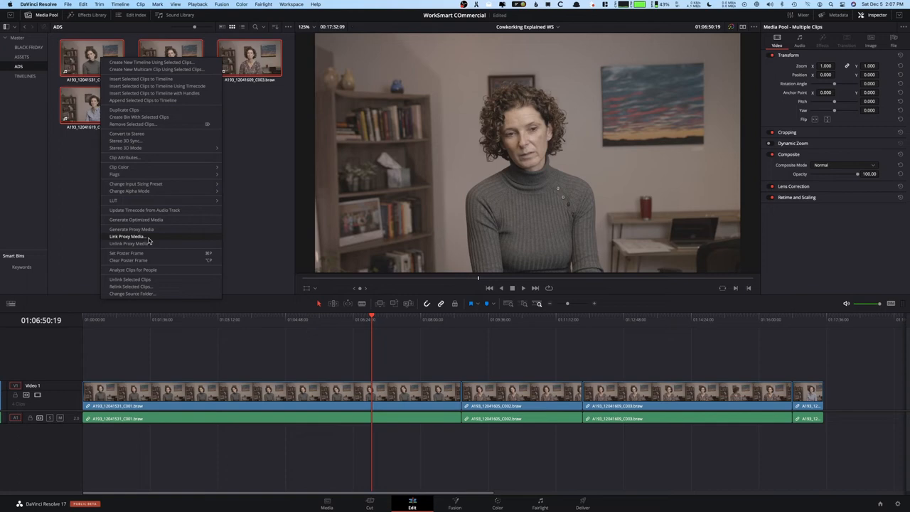
Choose Link Proxy Media for the four selected media pool clips.
left_click(244, 165)
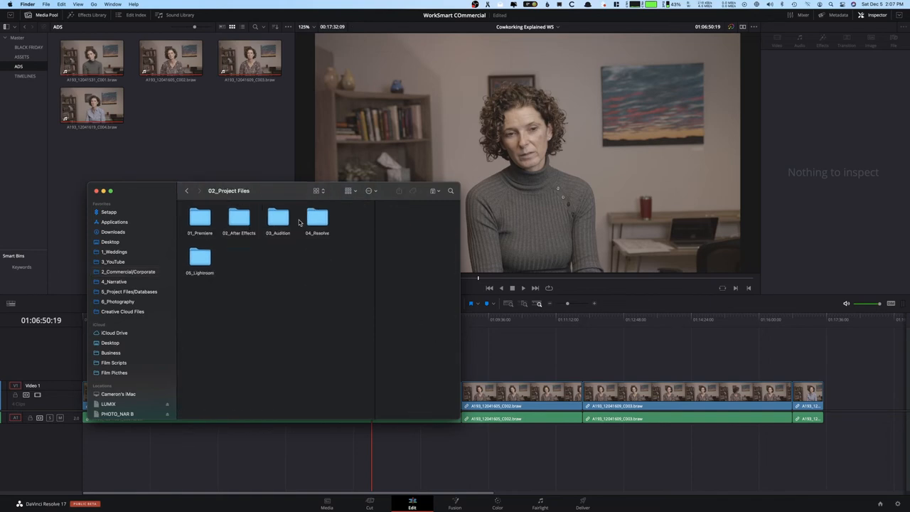
Navigate through the project folder, 03_MEDIA and DAY01 (12_04) into the A193 clip folder.
double_click(199, 219)
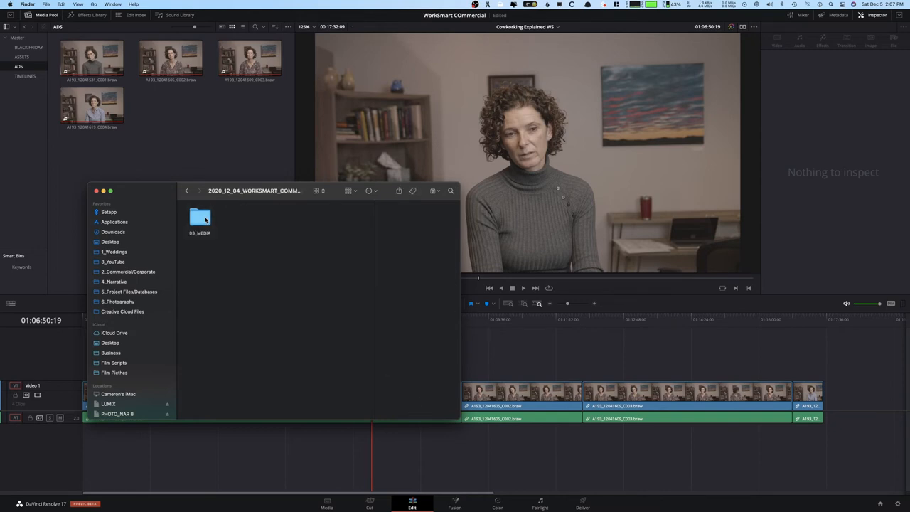
double_click(199, 216)
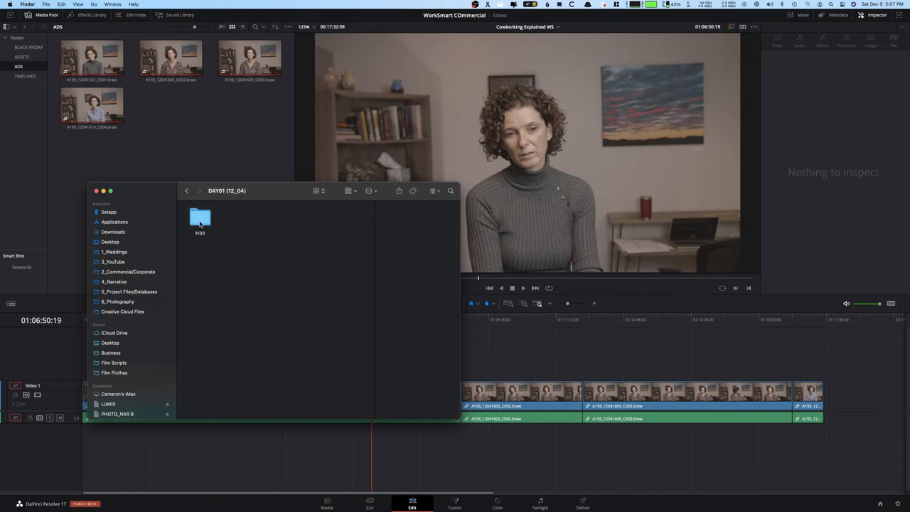
double_click(199, 216)
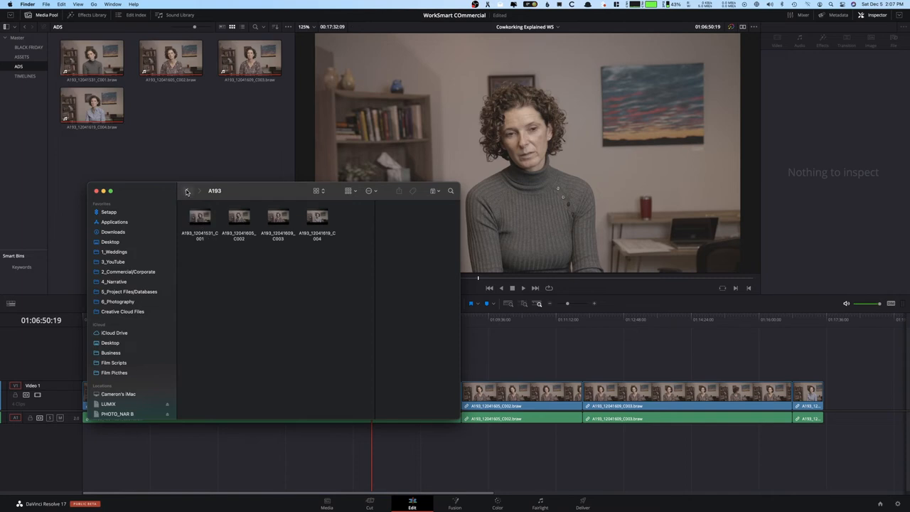
left_click(188, 191)
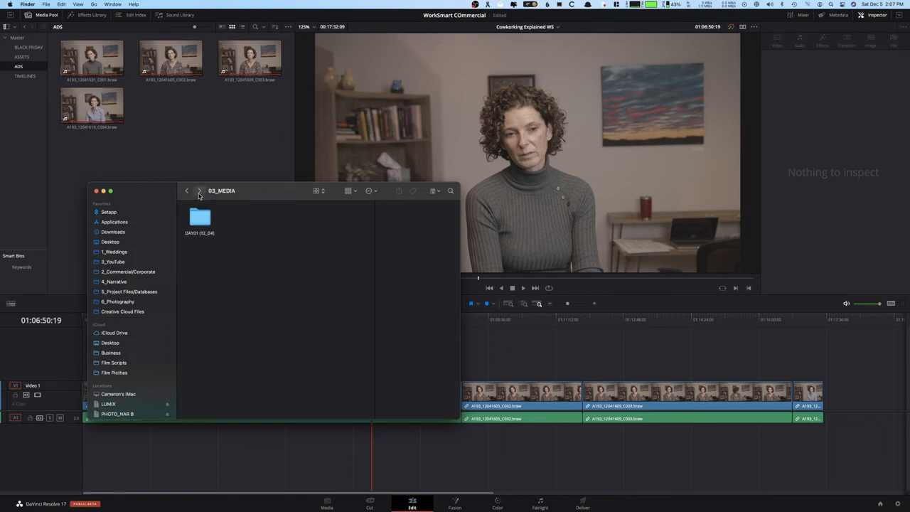
double_click(199, 216)
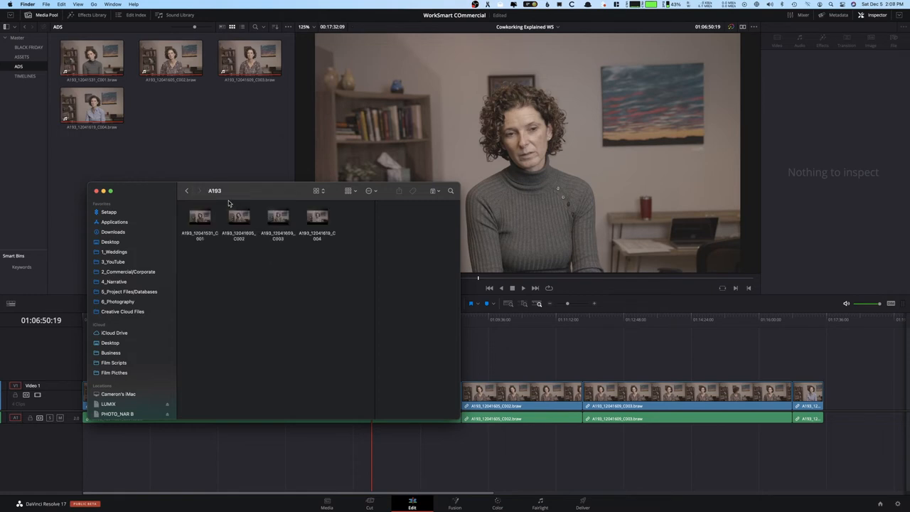
left_click(350, 191)
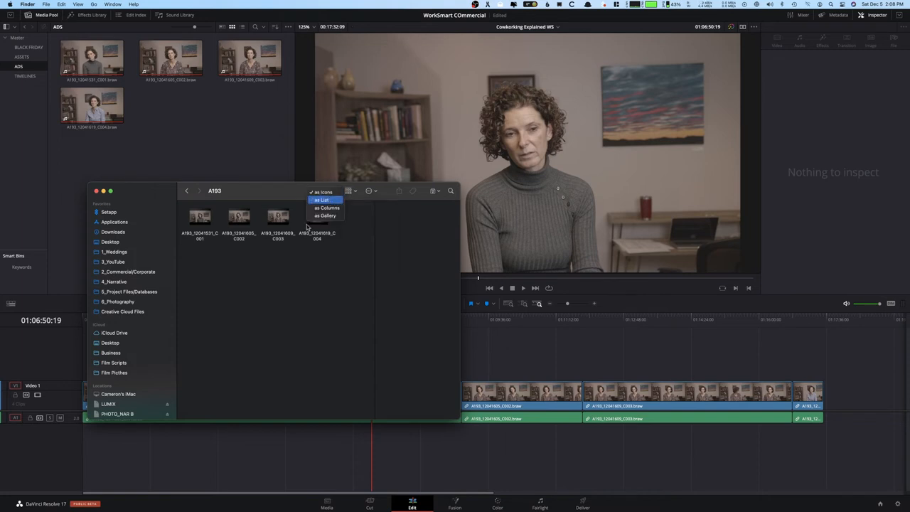
left_click(321, 199)
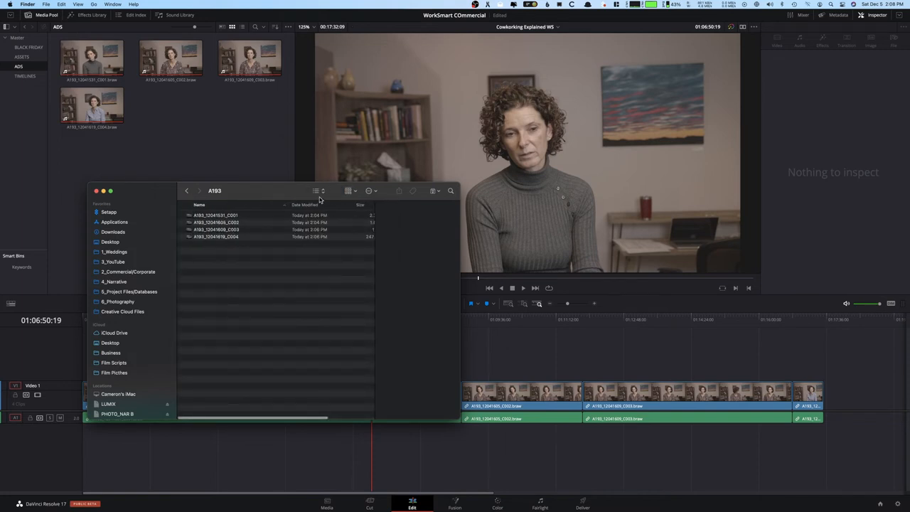
left_click(315, 190)
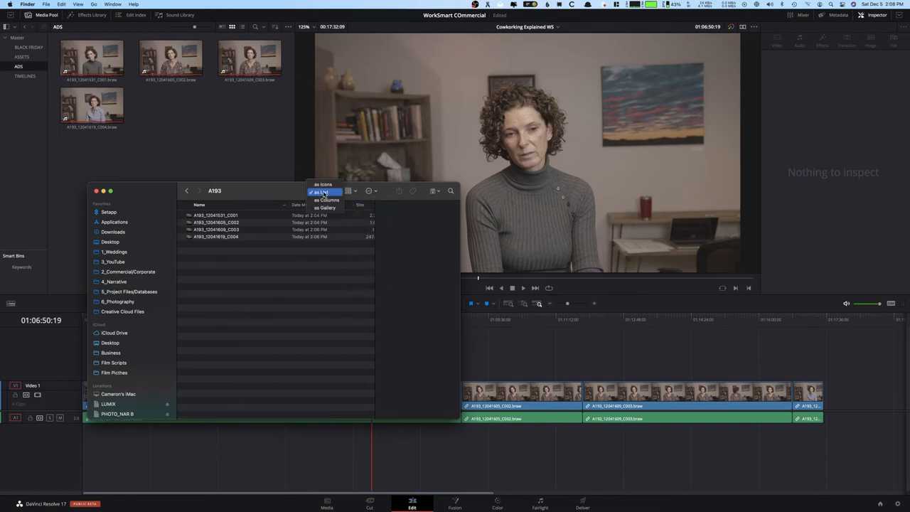
left_click(323, 185)
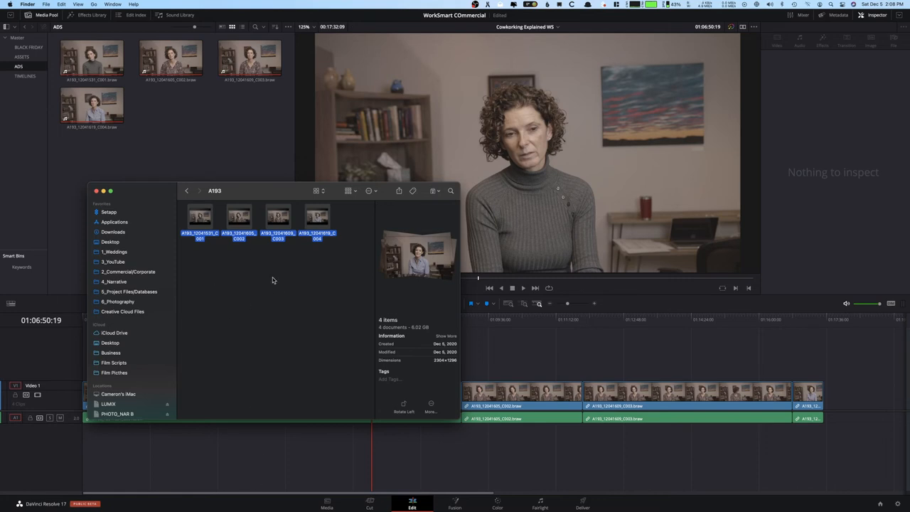
Bring up the actions for the four selected A193 clip files to view their details.
right_click(128, 271)
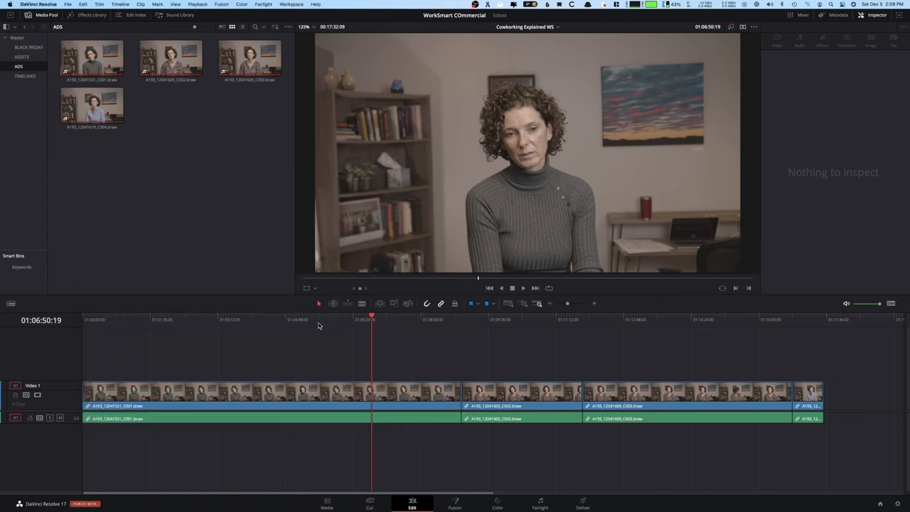
Move the playhead back to 01:05:14:09 and reach Use Proxy Media if Available in the Playback menu.
left_click(197, 5)
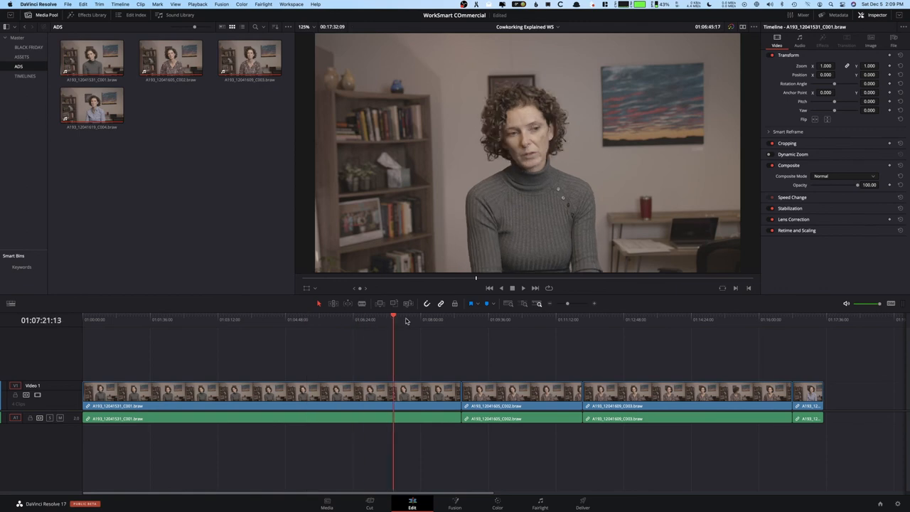
left_click(287, 319)
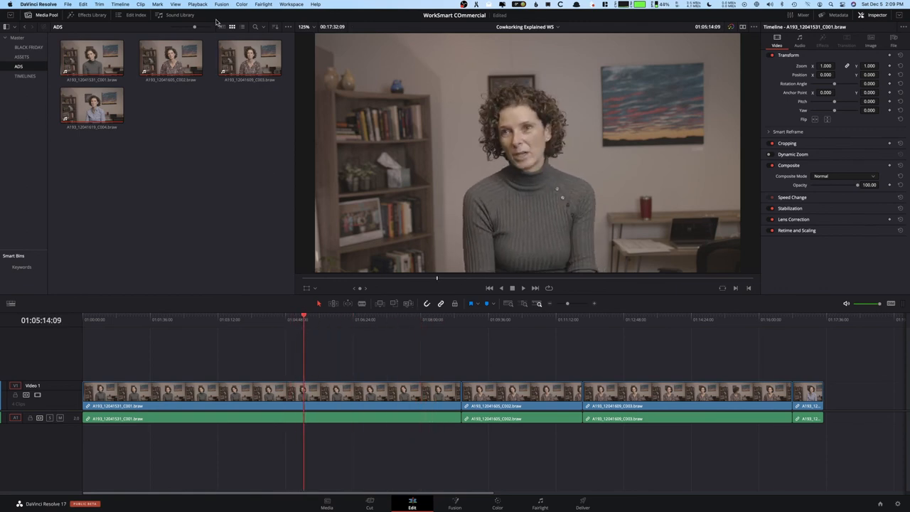
left_click(197, 4)
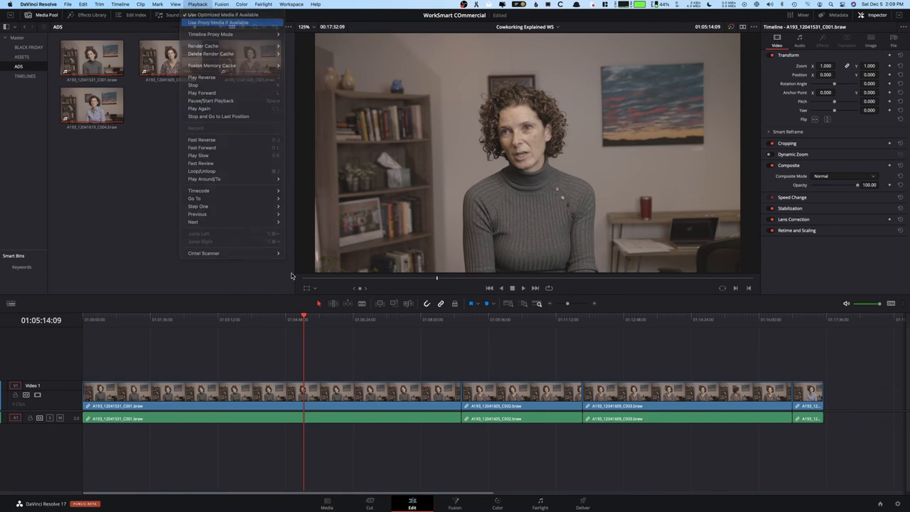